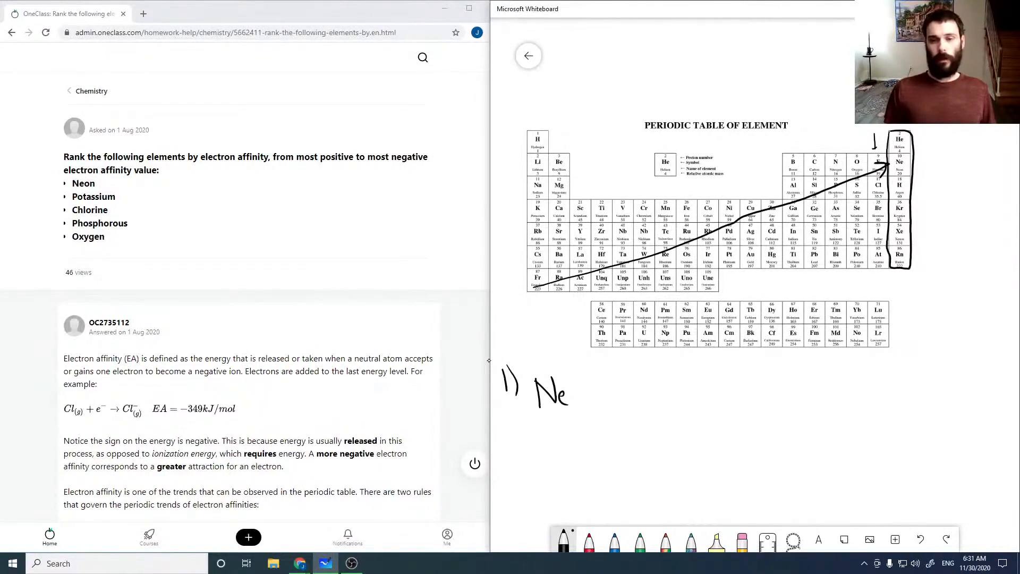
pyautogui.write('leas')
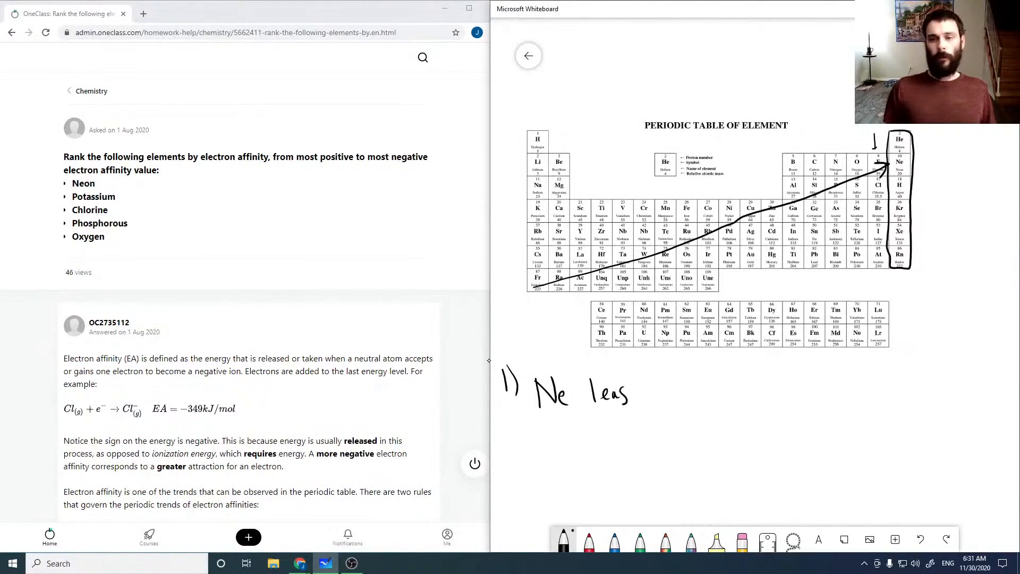
pyautogui.write('st O 2s22p4 Cl 3s23p5')
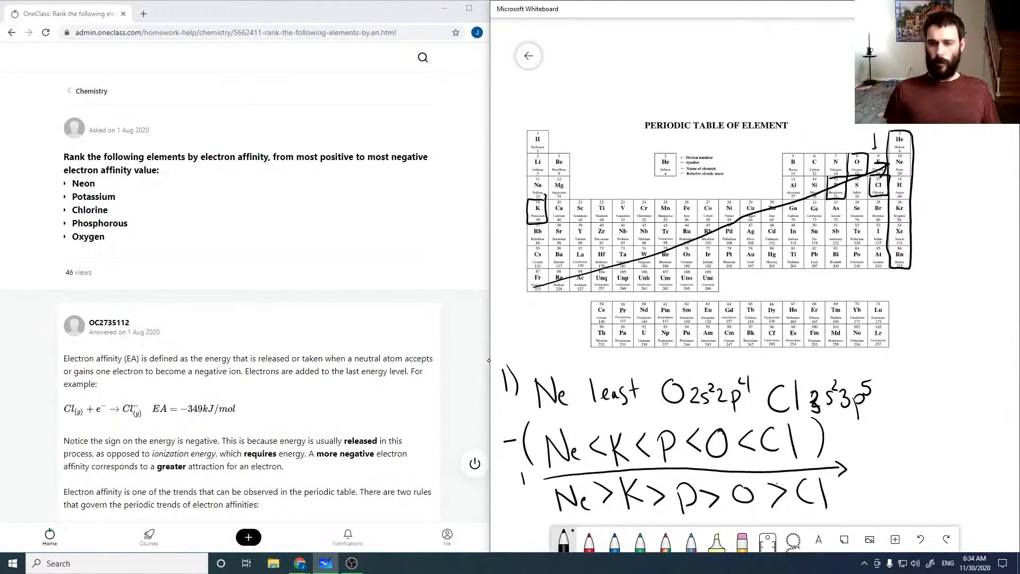
pyautogui.write('Posit')
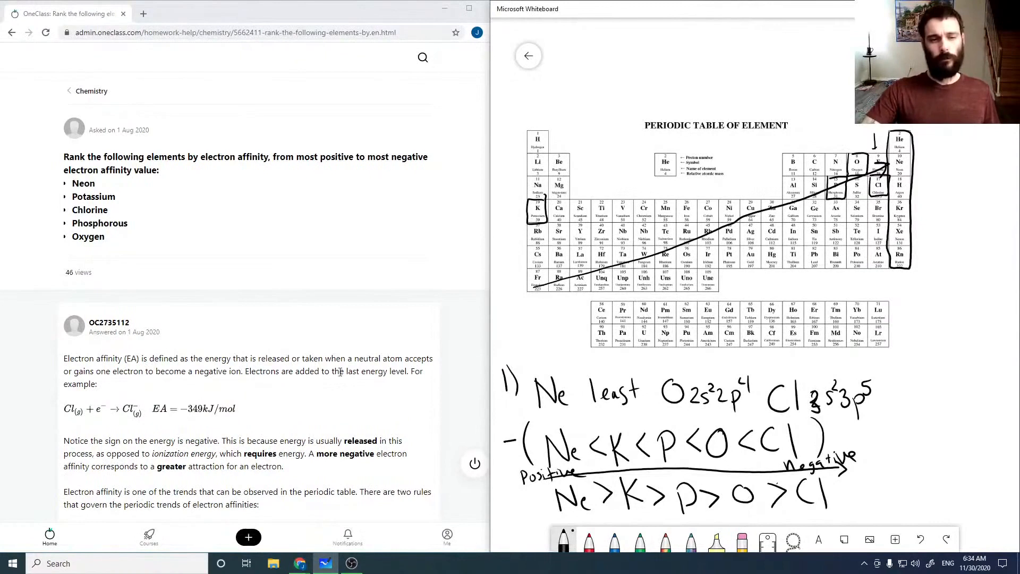
pyautogui.scroll(-3)
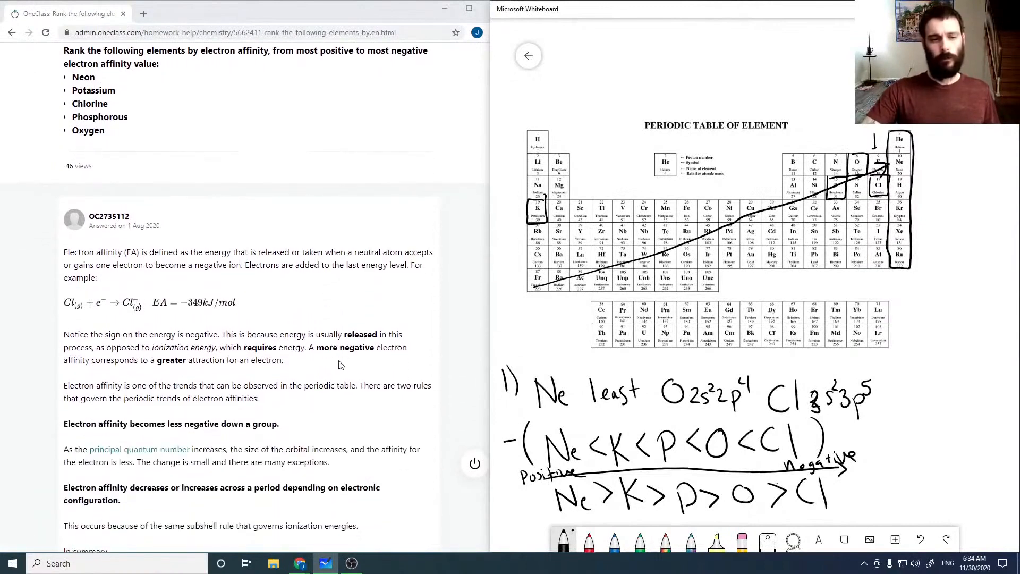
pyautogui.scroll(-3)
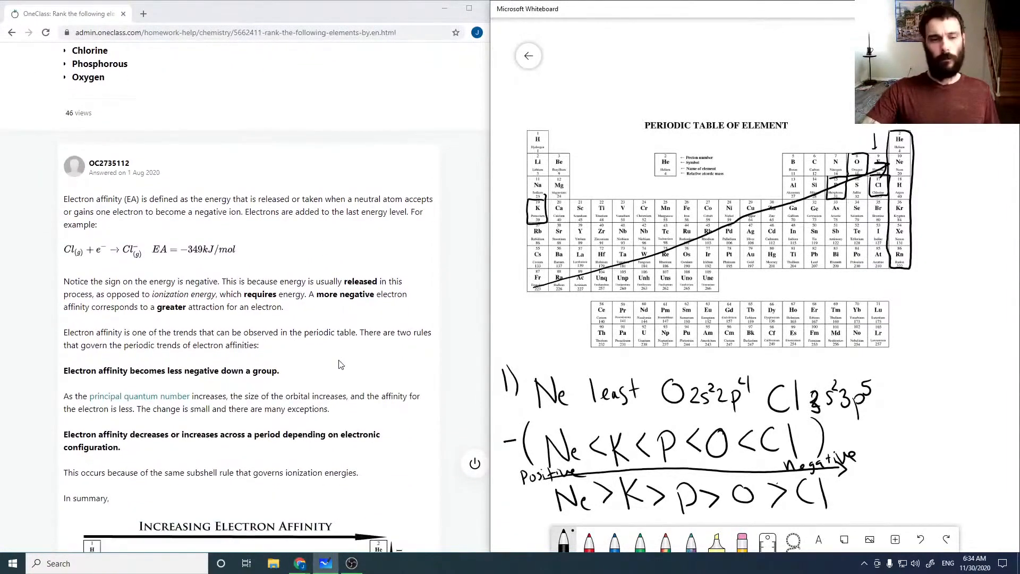
pyautogui.scroll(-3)
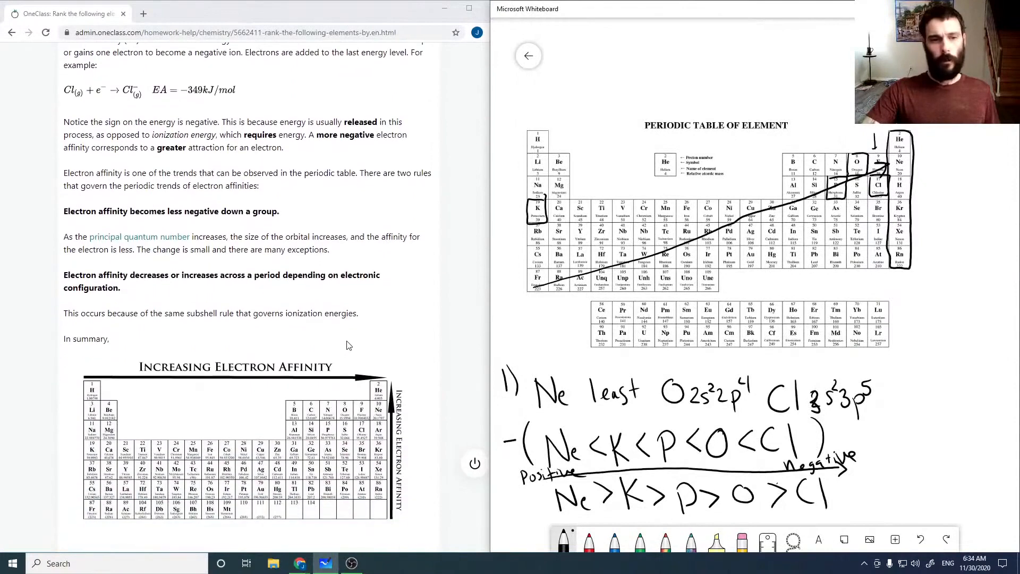
pyautogui.scroll(-3)
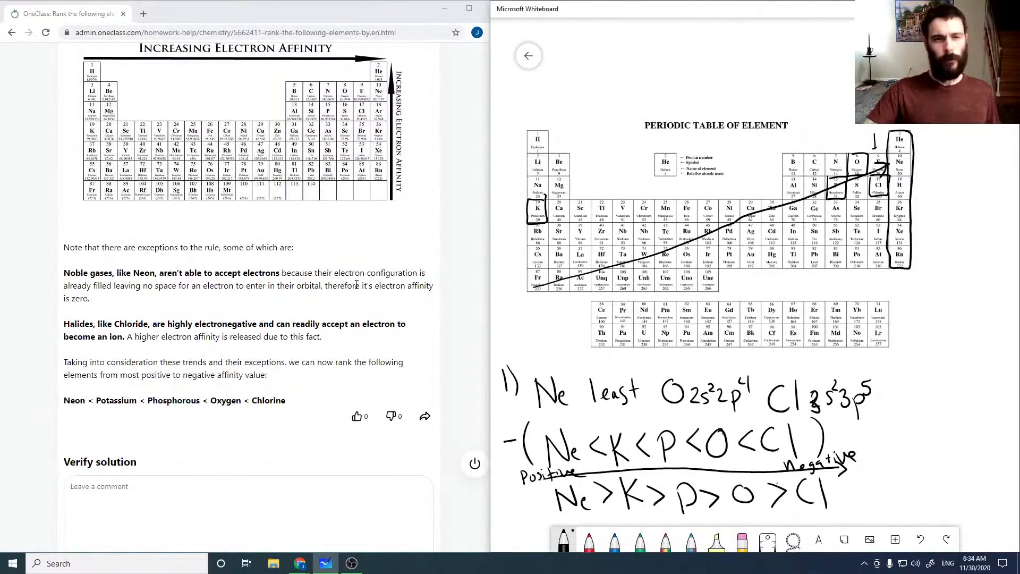
pyautogui.moveTo(354, 288)
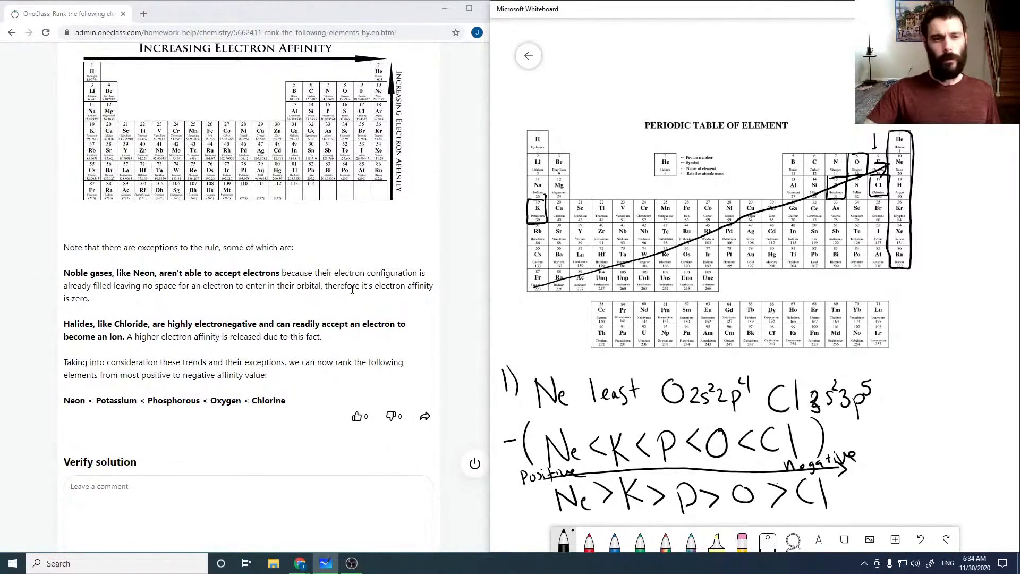
pyautogui.scroll(3)
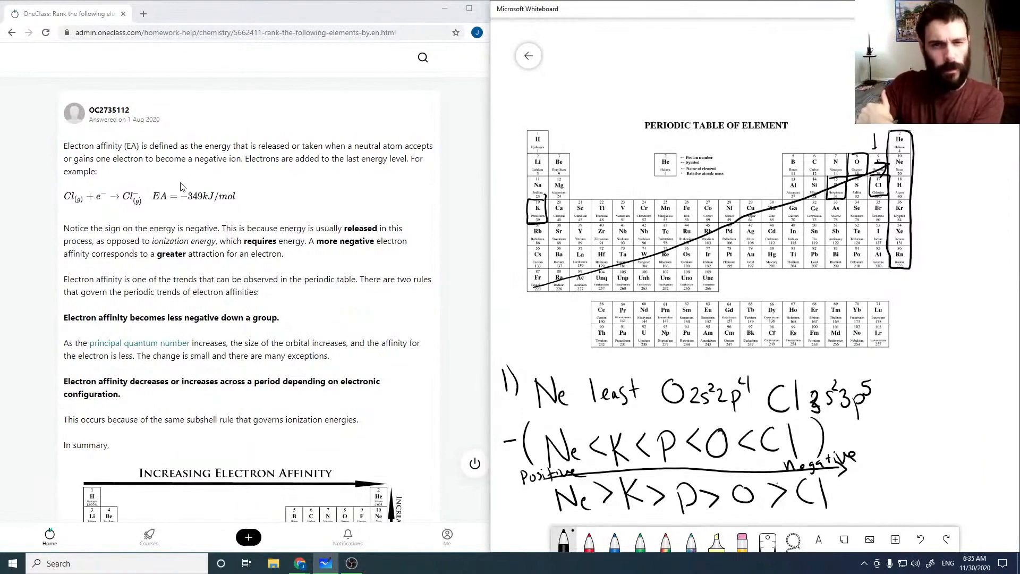
pyautogui.moveTo(194, 224)
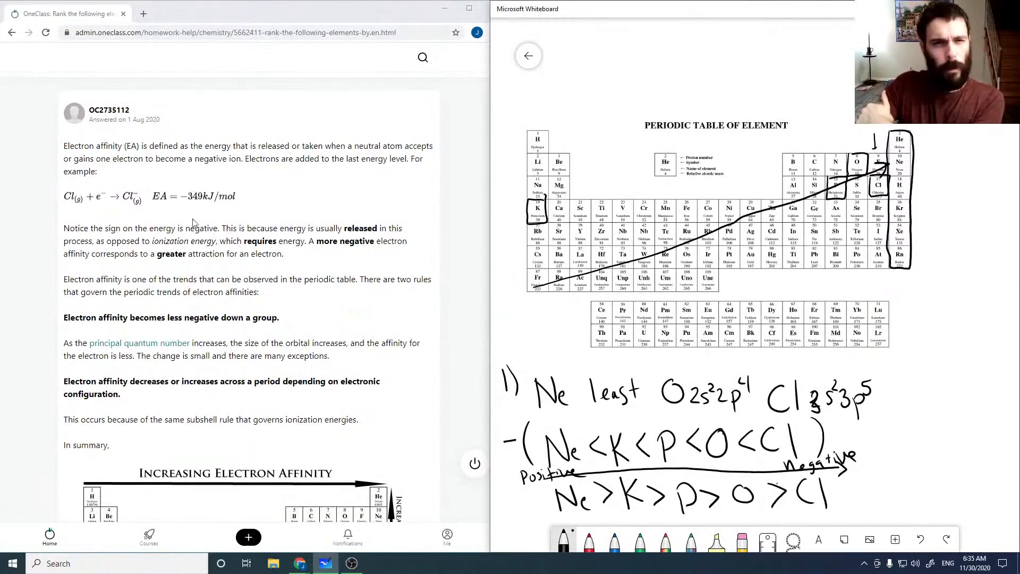
pyautogui.scroll(-3)
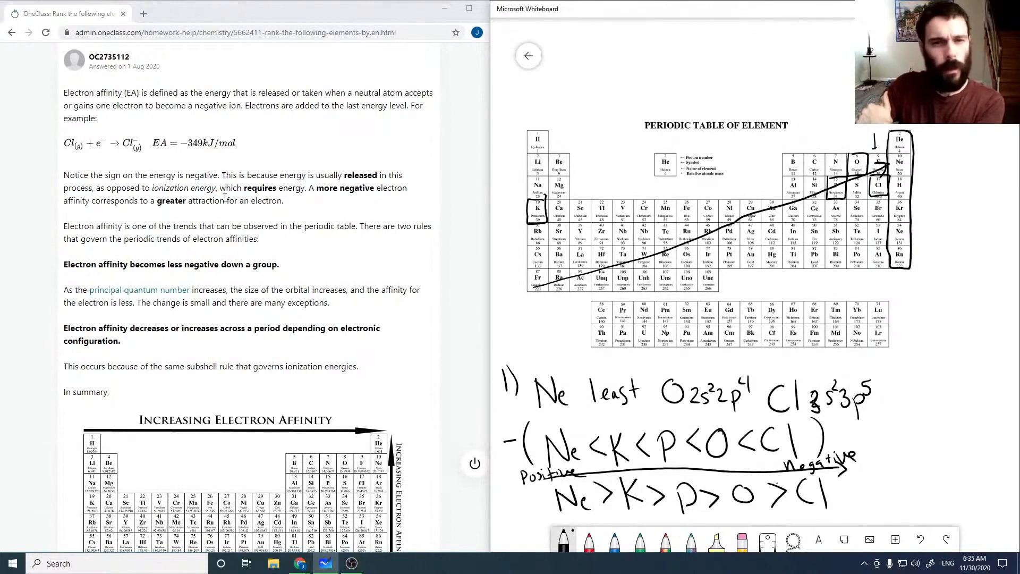
pyautogui.scroll(-3)
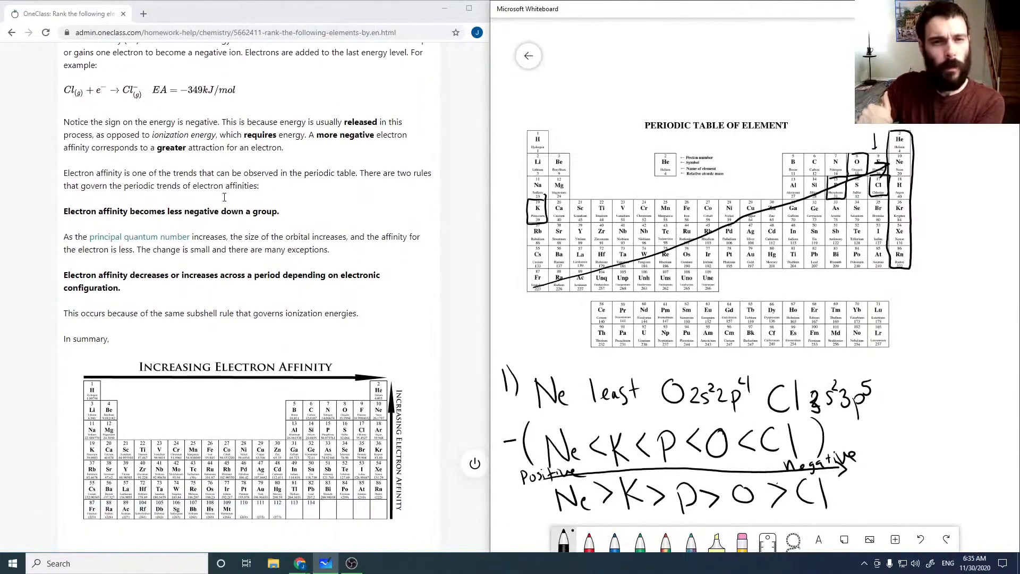
pyautogui.moveTo(219, 167)
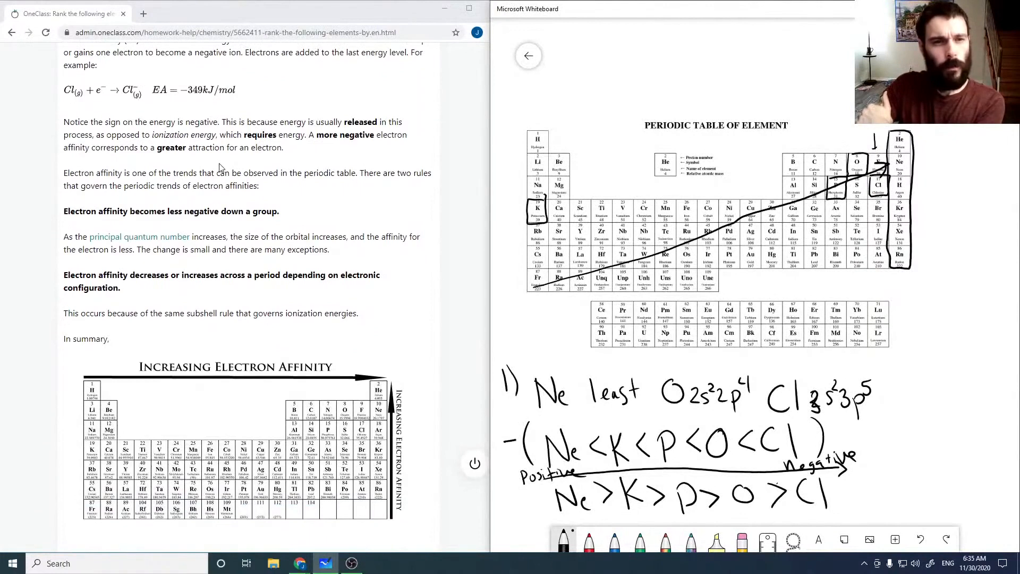
pyautogui.scroll(-3)
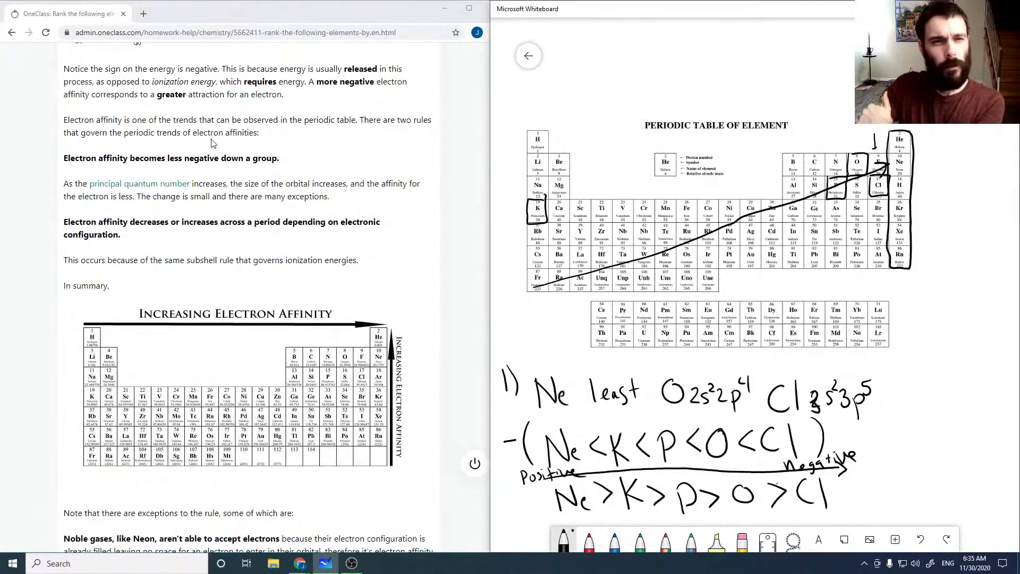
pyautogui.moveTo(204, 171)
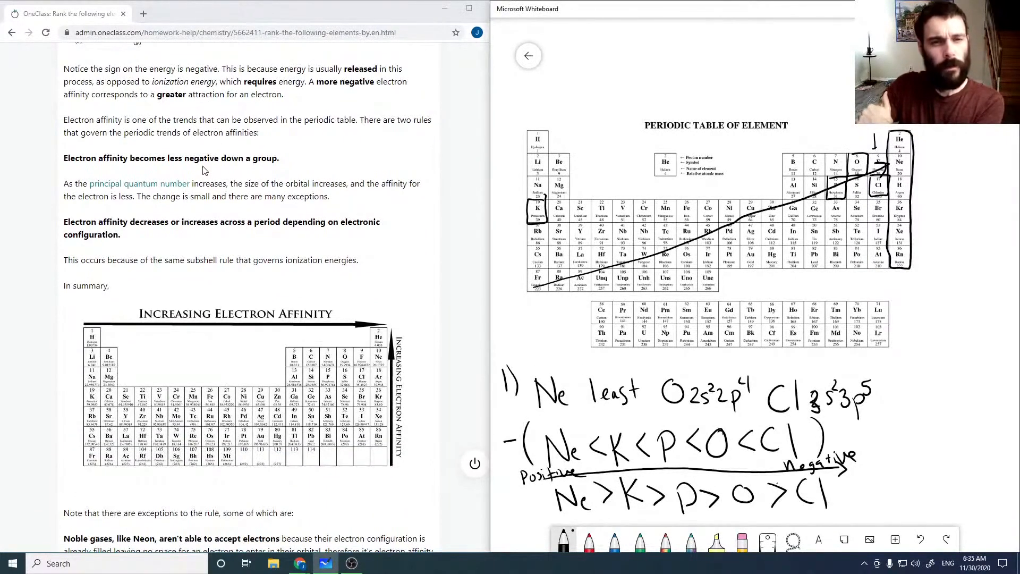
pyautogui.moveTo(524, 284)
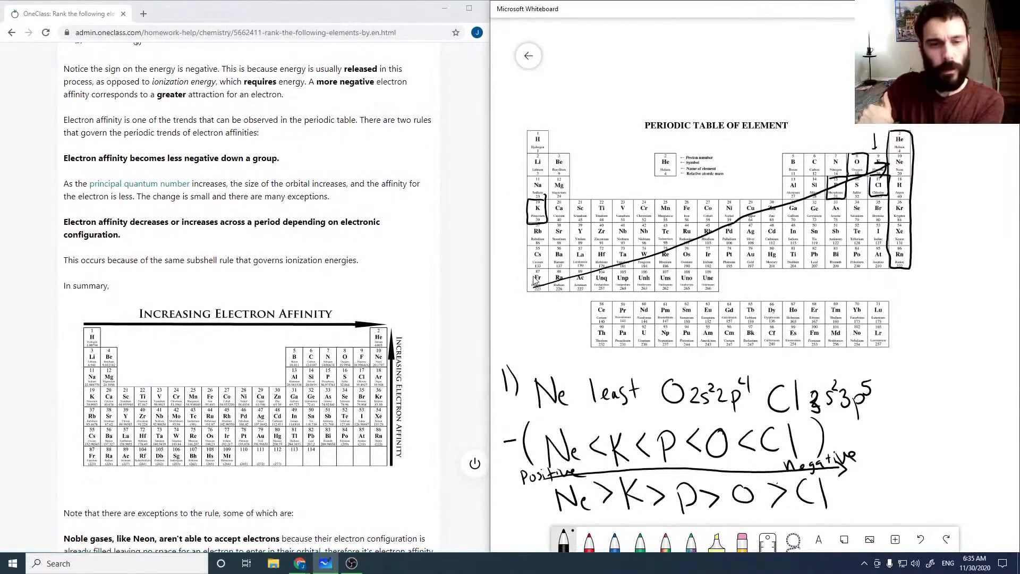
pyautogui.scroll(-3)
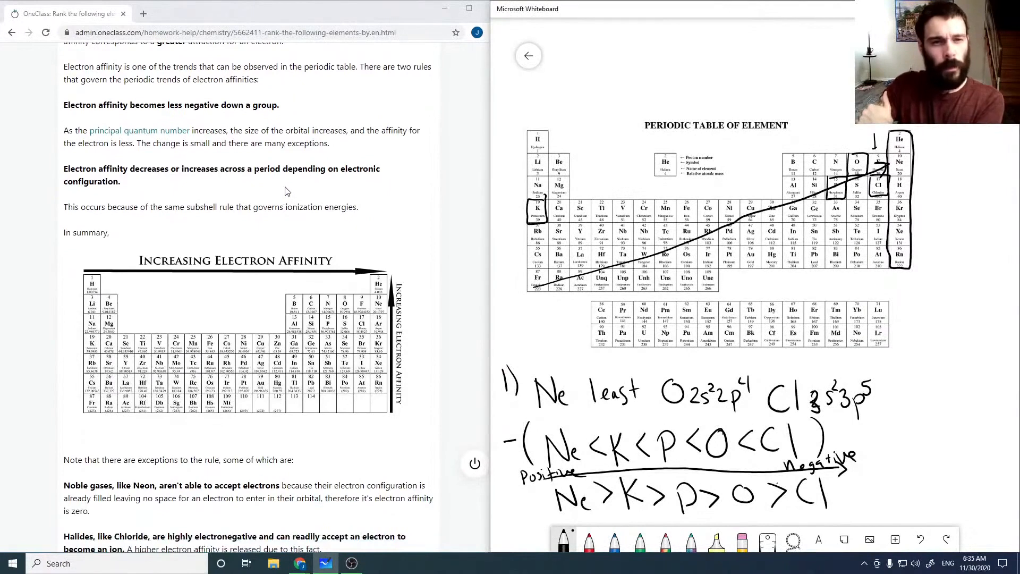
pyautogui.scroll(-3)
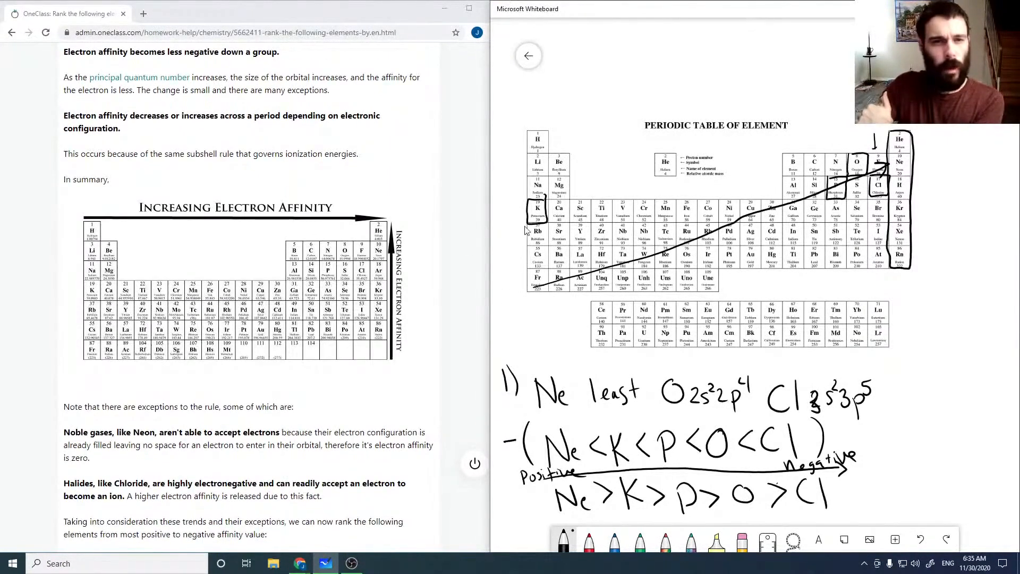
pyautogui.moveTo(926, 171)
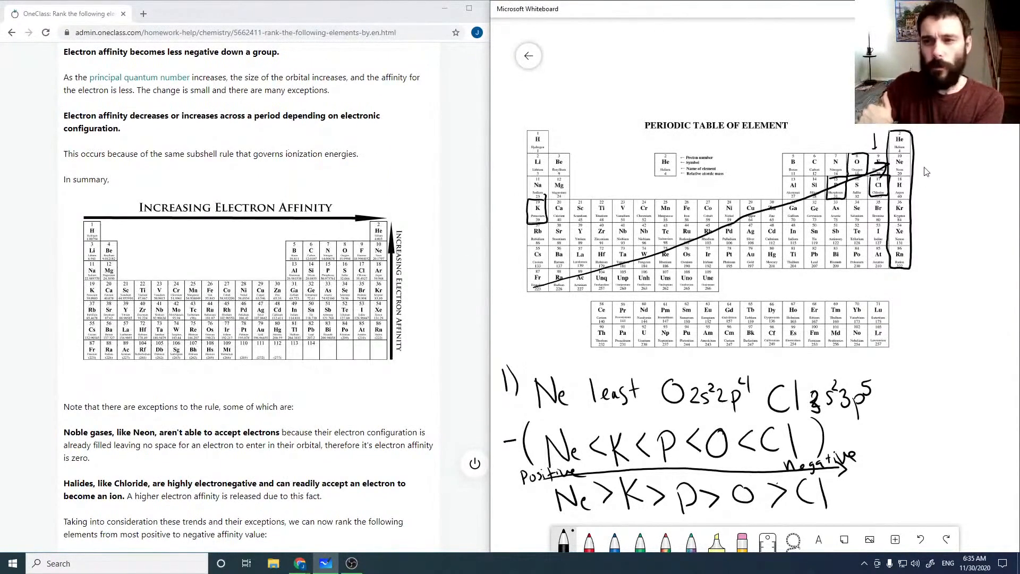
pyautogui.moveTo(300, 191)
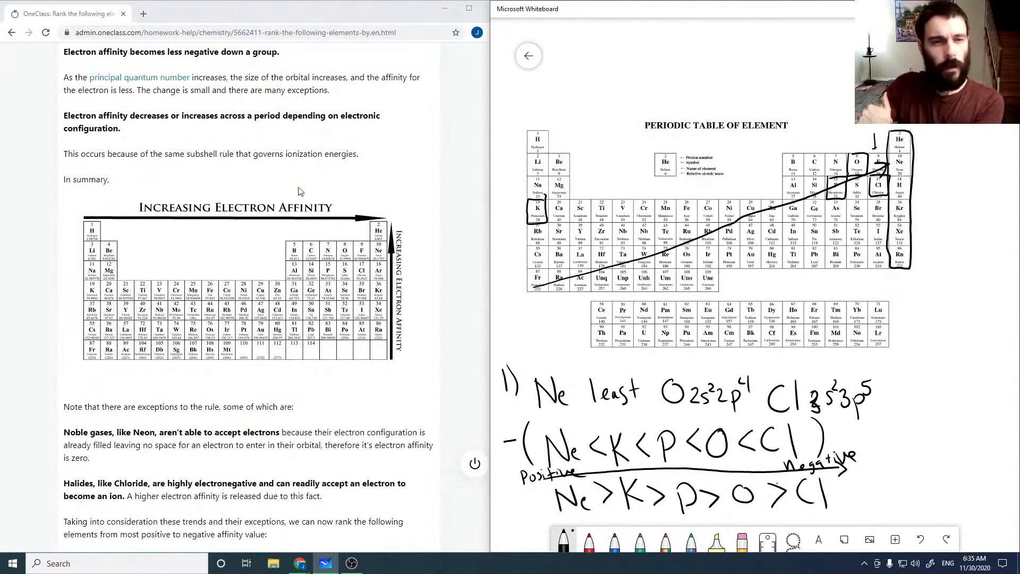
pyautogui.scroll(-3)
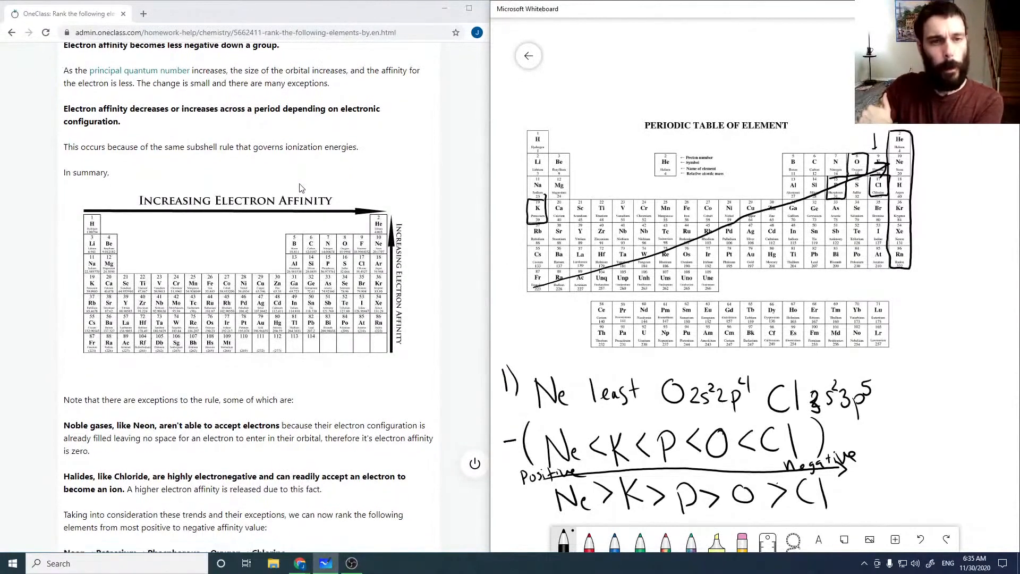
pyautogui.scroll(-3)
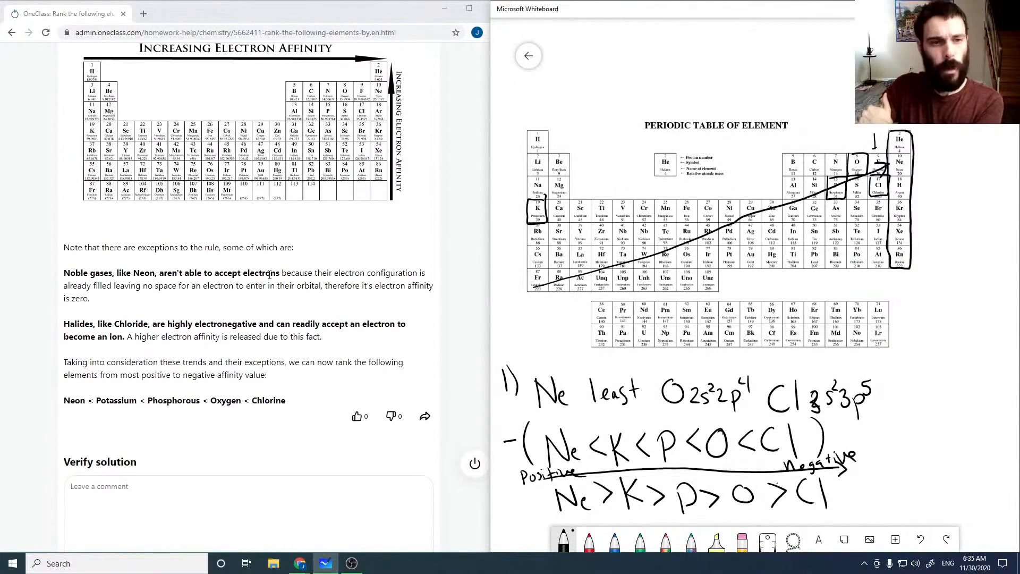
pyautogui.scroll(-3)
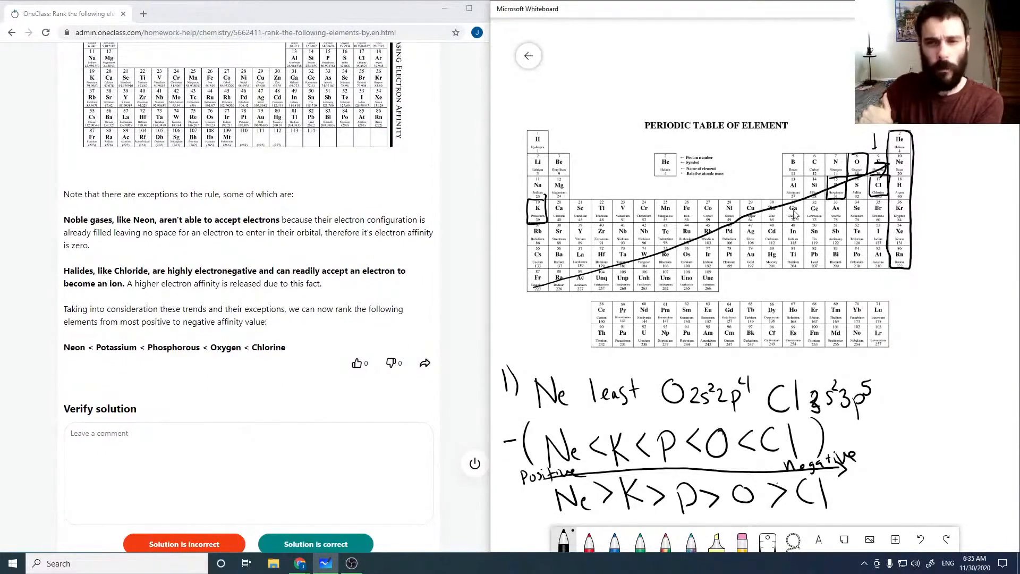
pyautogui.moveTo(441, 226)
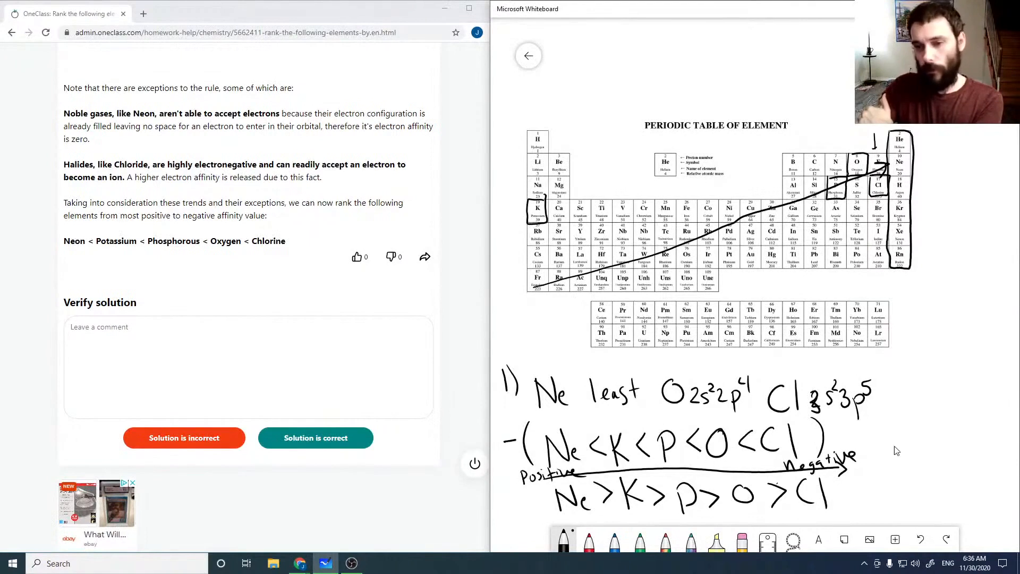
pyautogui.moveTo(622, 438)
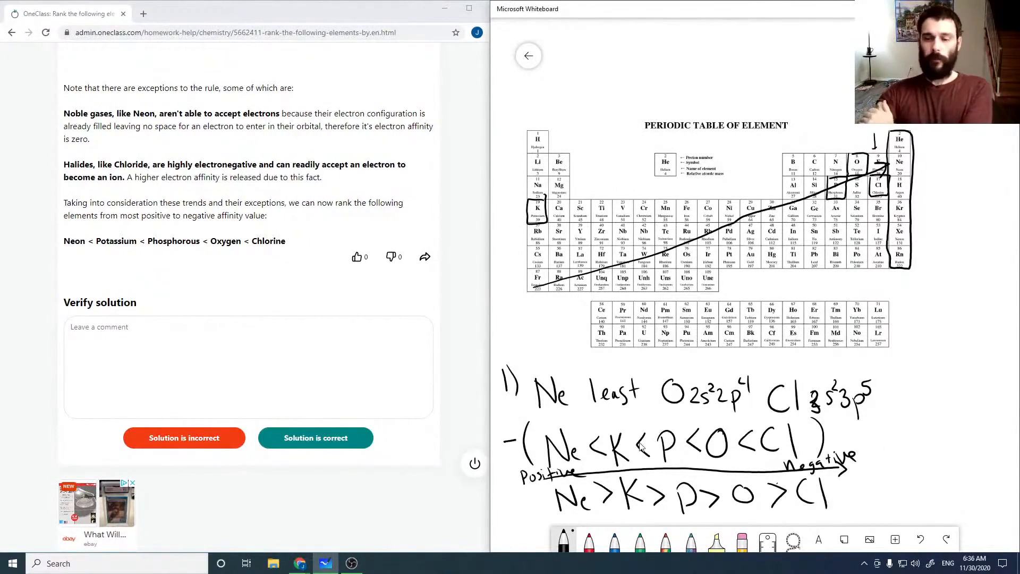
pyautogui.moveTo(640, 420)
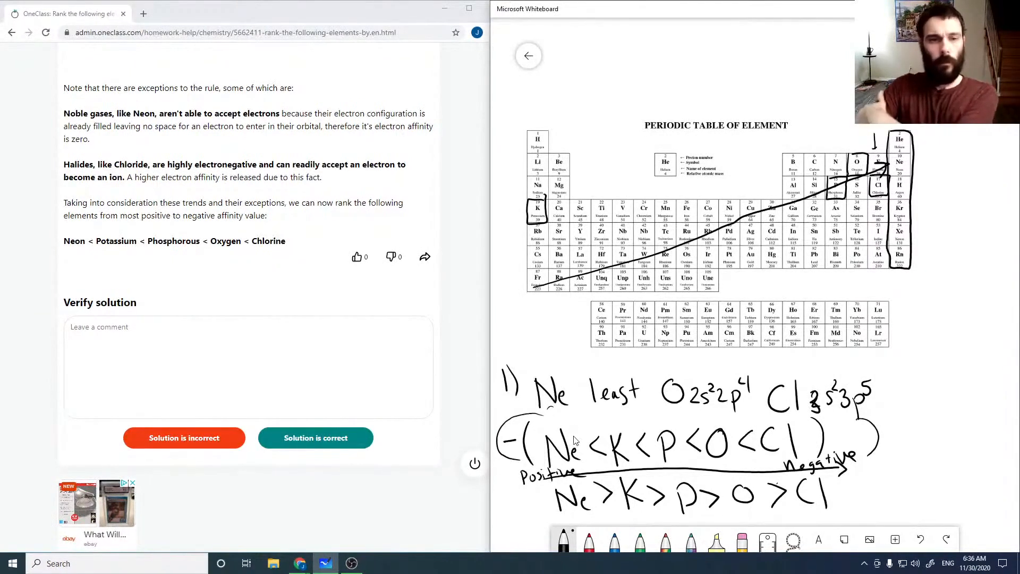
pyautogui.moveTo(606, 459)
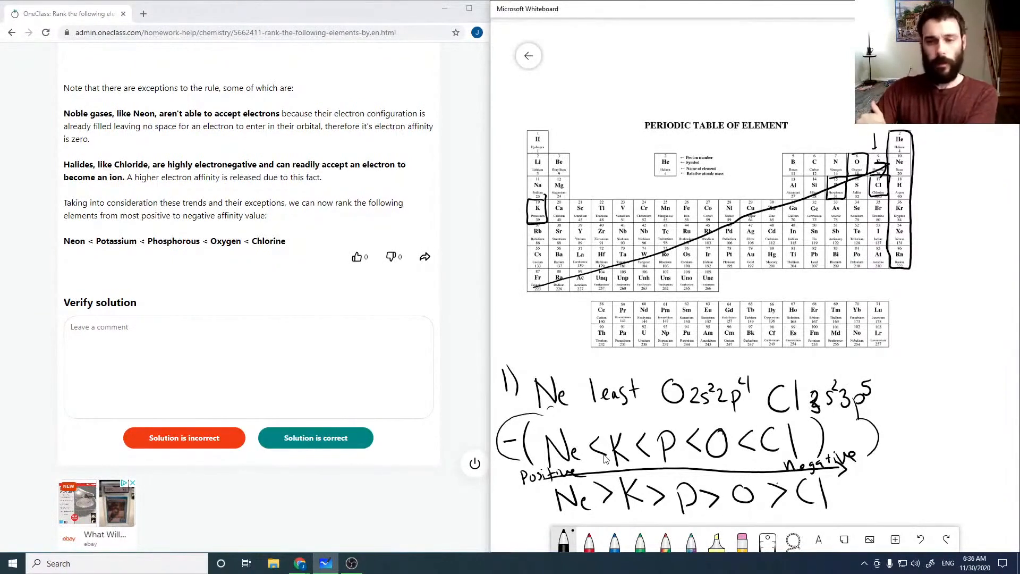
pyautogui.moveTo(673, 456)
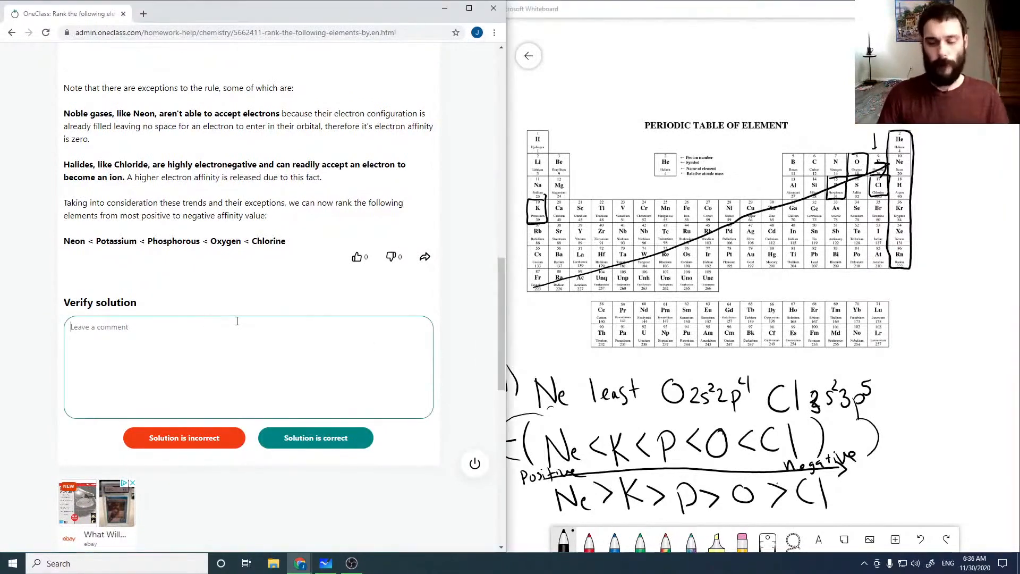
pyautogui.write('Solution')
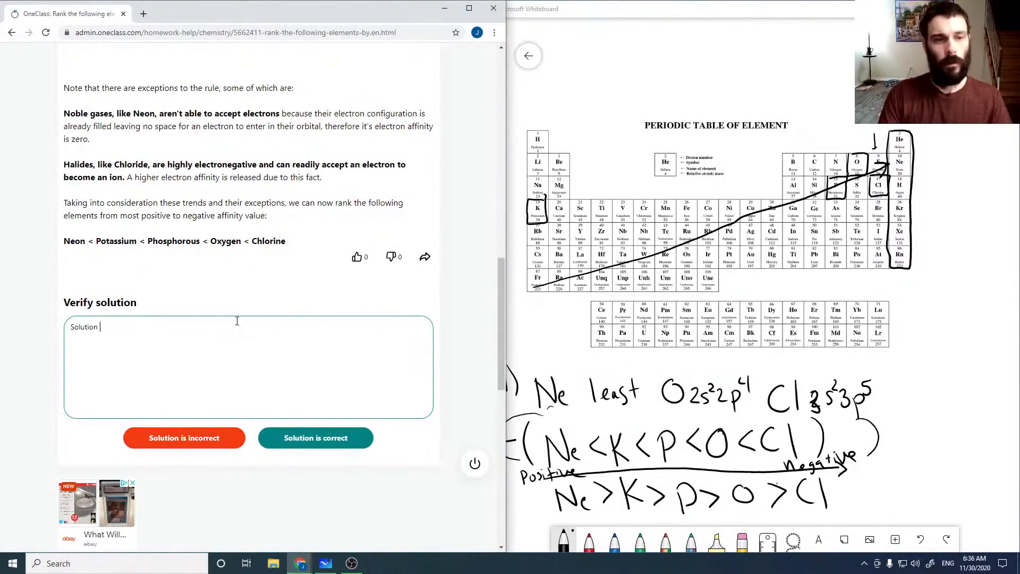
pyautogui.write('is correct')
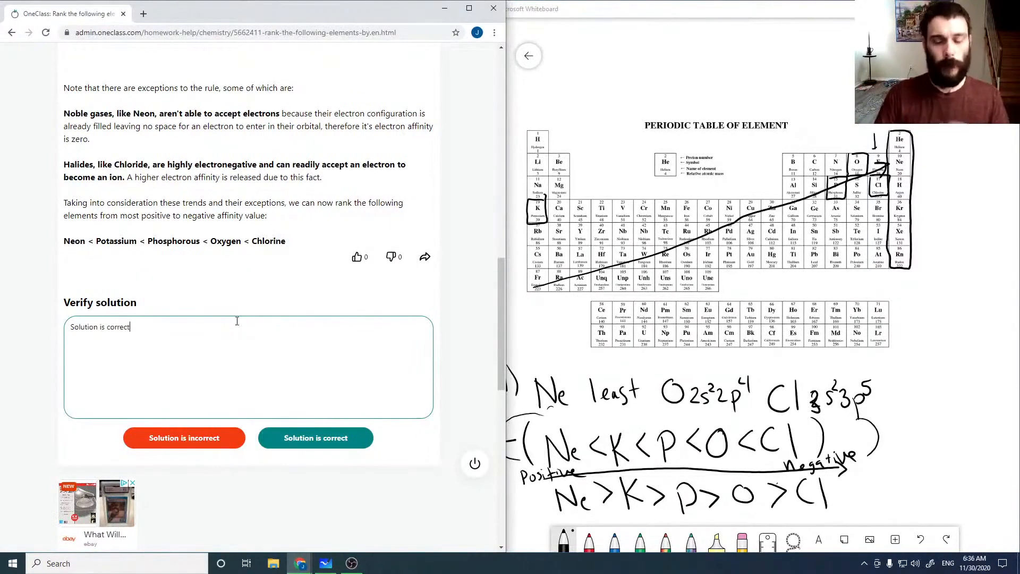